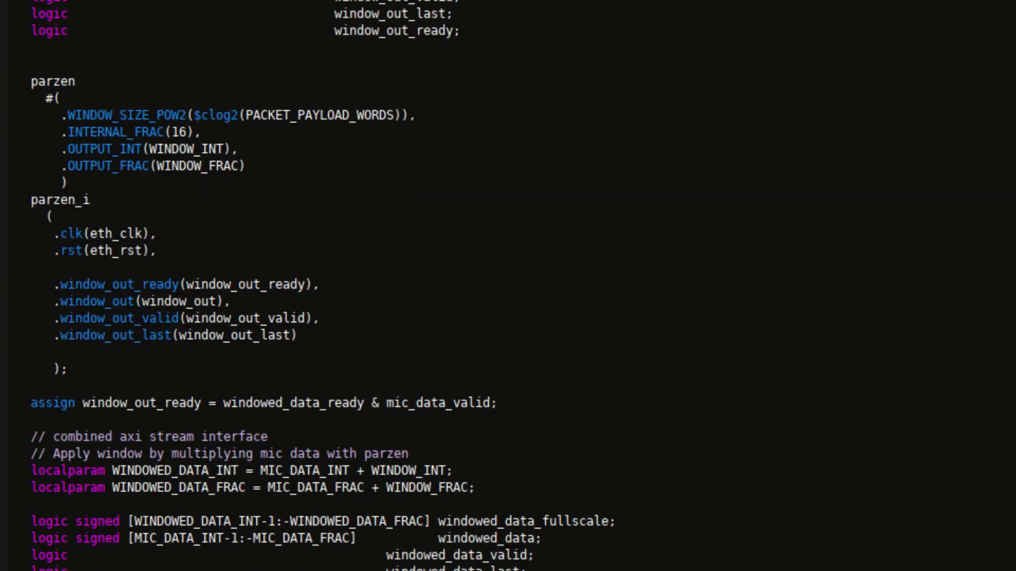
Step: Search the IP Catalog for the Multiplier core and open its customization dialog
scroll(up, 3)
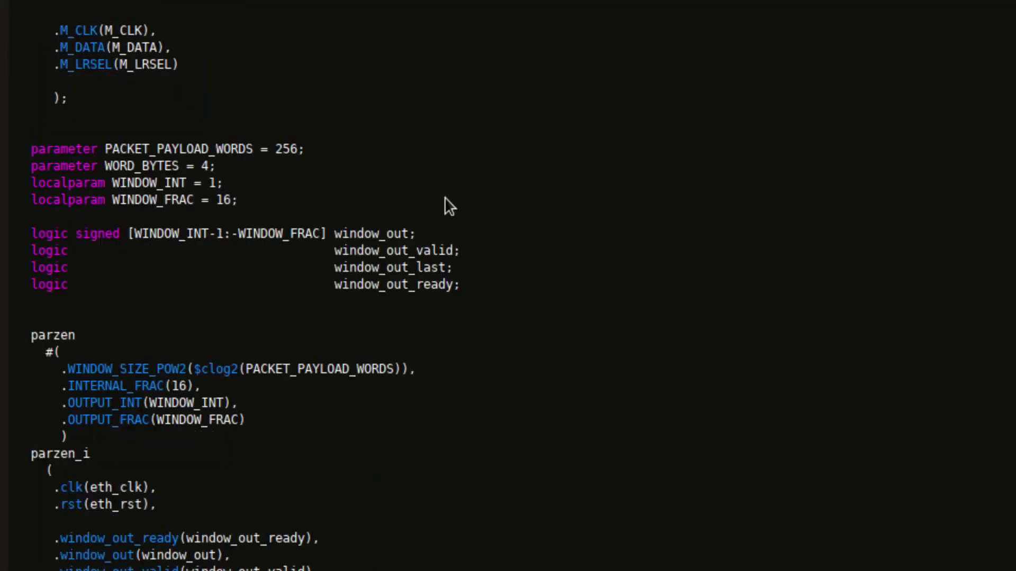
scroll(down, 3)
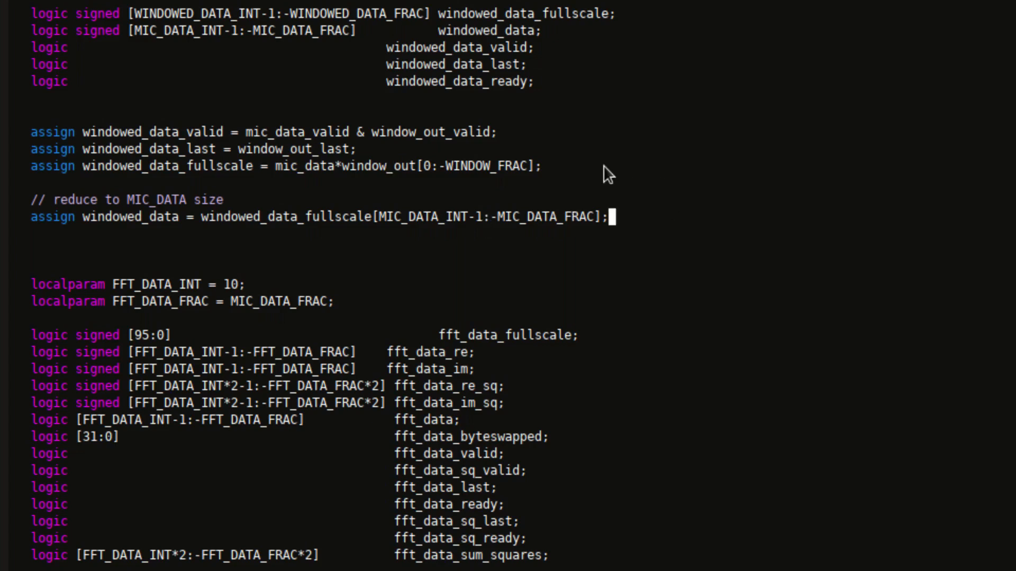
mouse_move(346, 191)
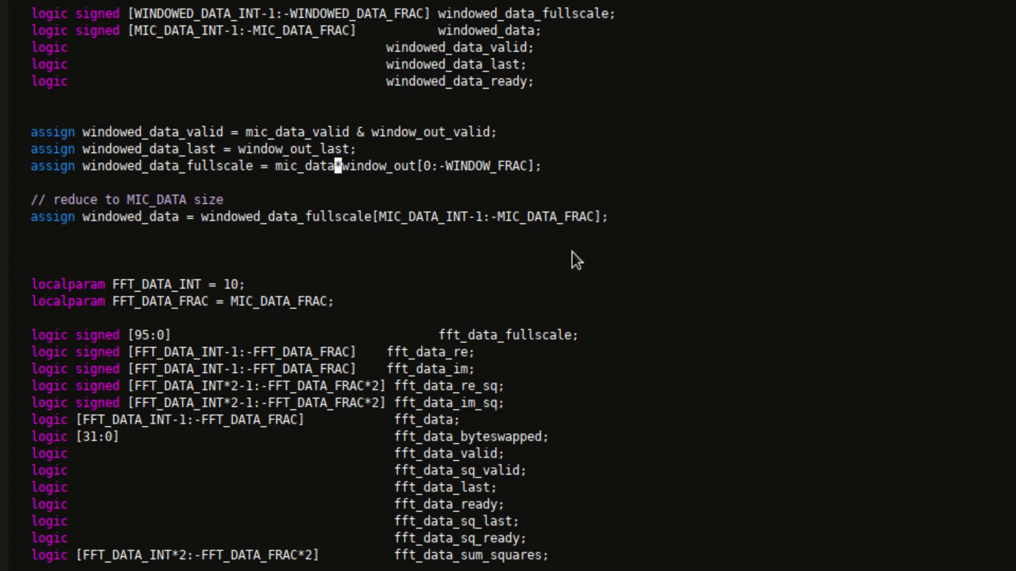
mouse_move(285, 188)
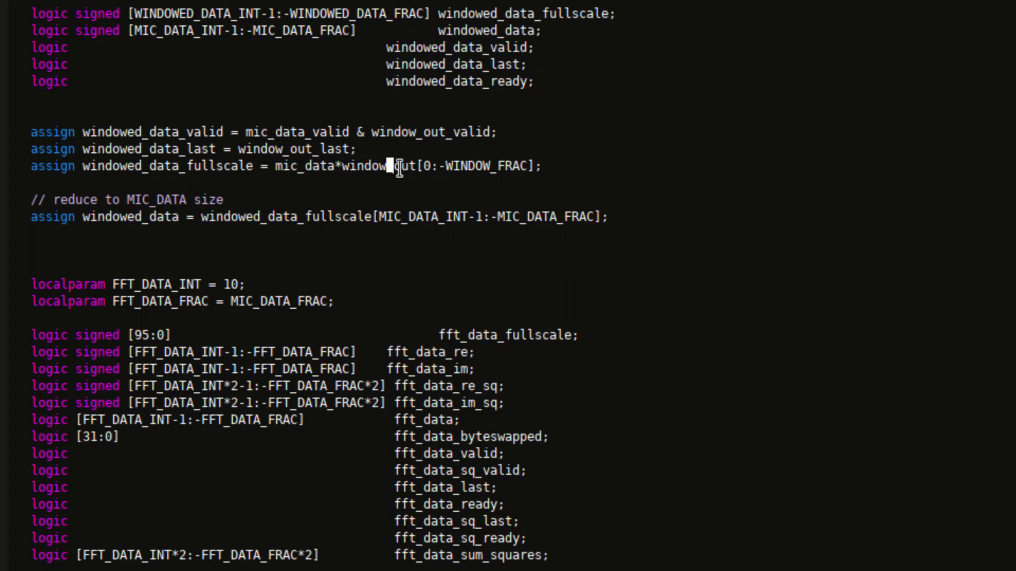
mouse_move(1001, 402)
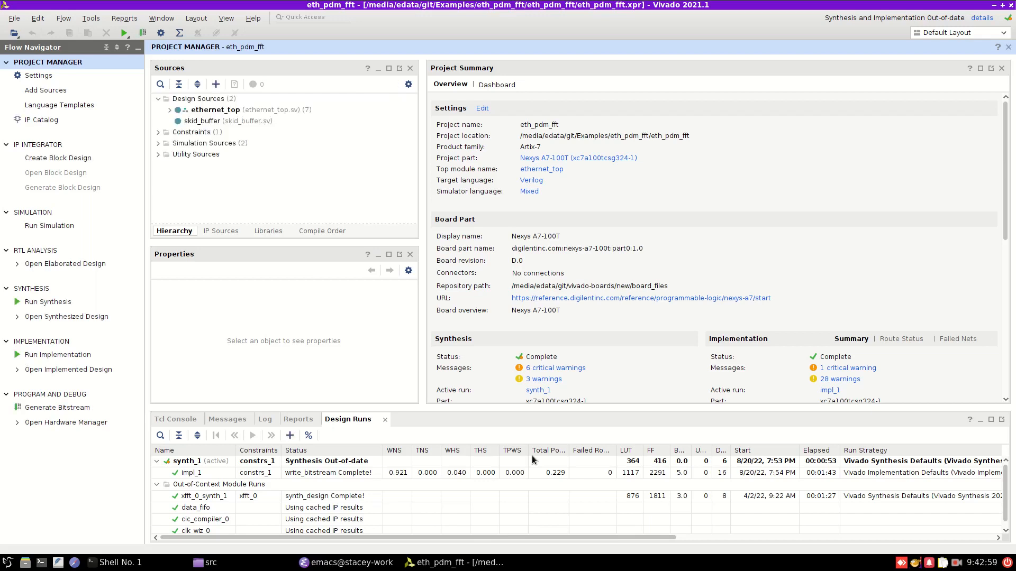
mouse_move(488, 300)
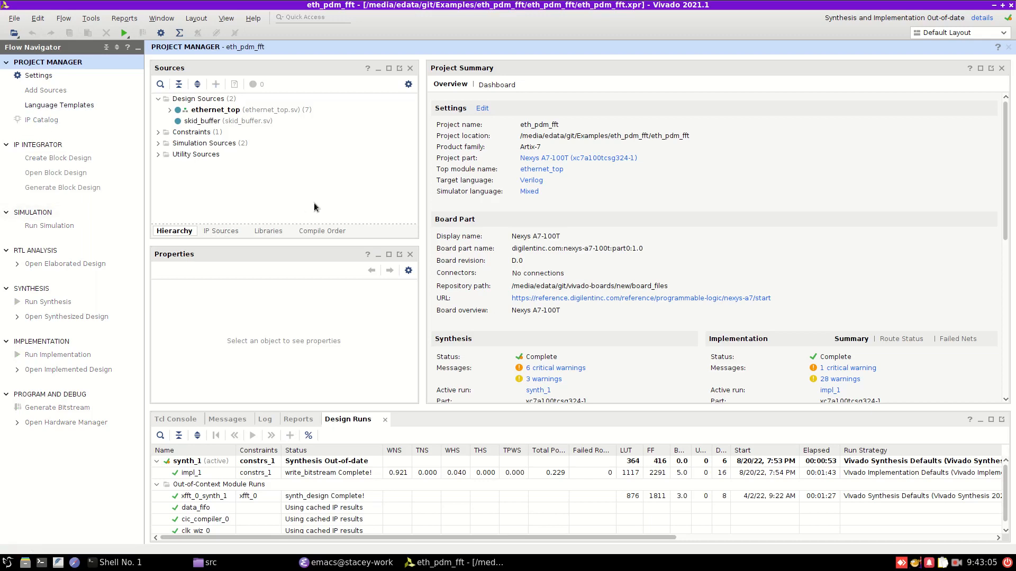
click(42, 119)
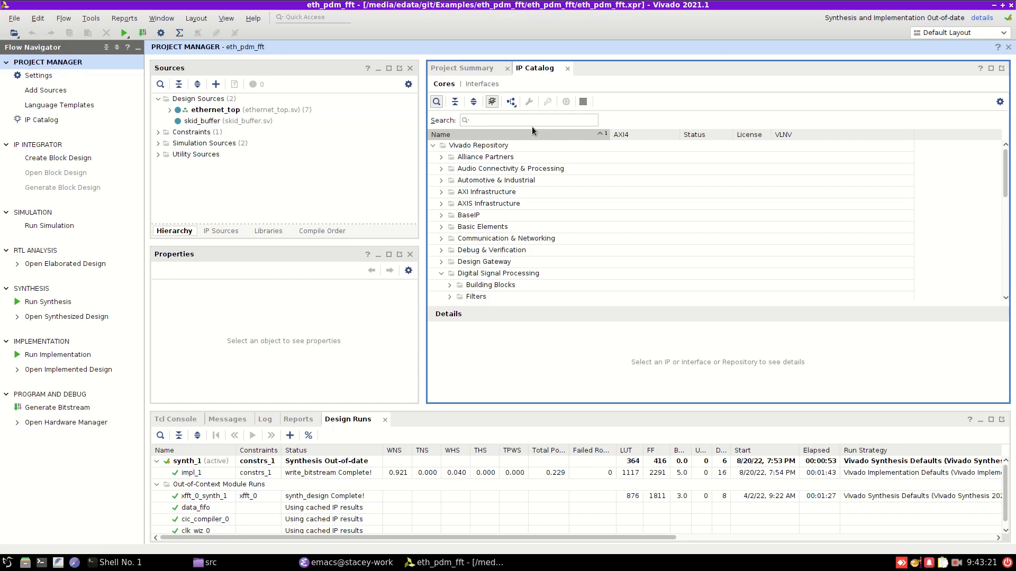
text(mul)
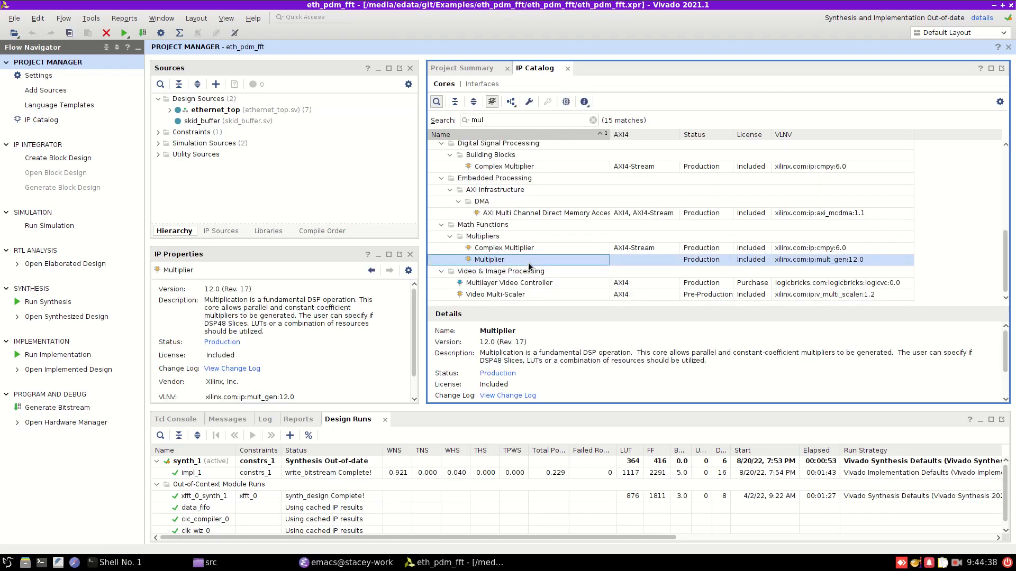
double_click(489, 260)
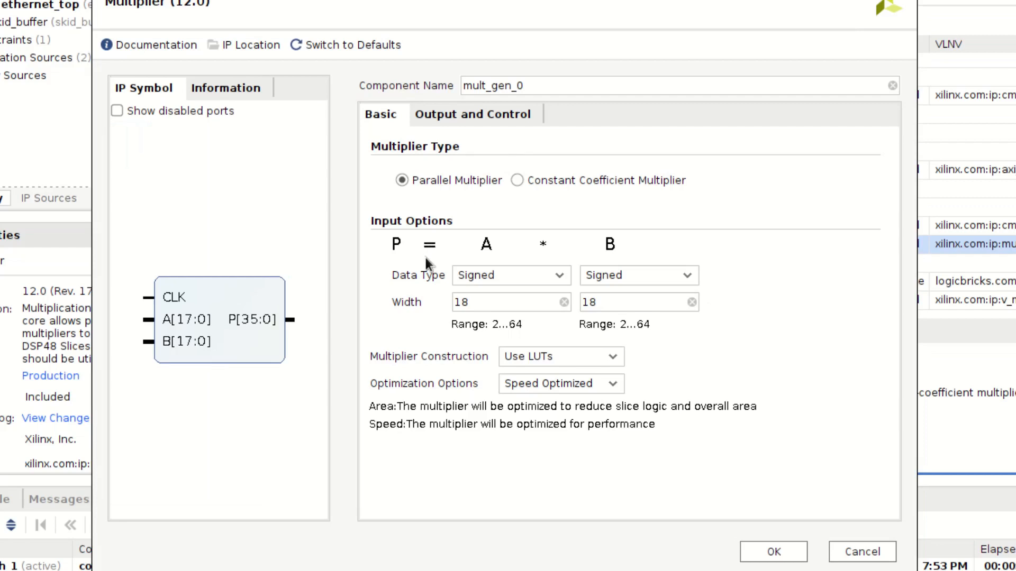
Step: Set multiplier input A width to 29 bits and input B to 16 bits
click(506, 303)
text(29)
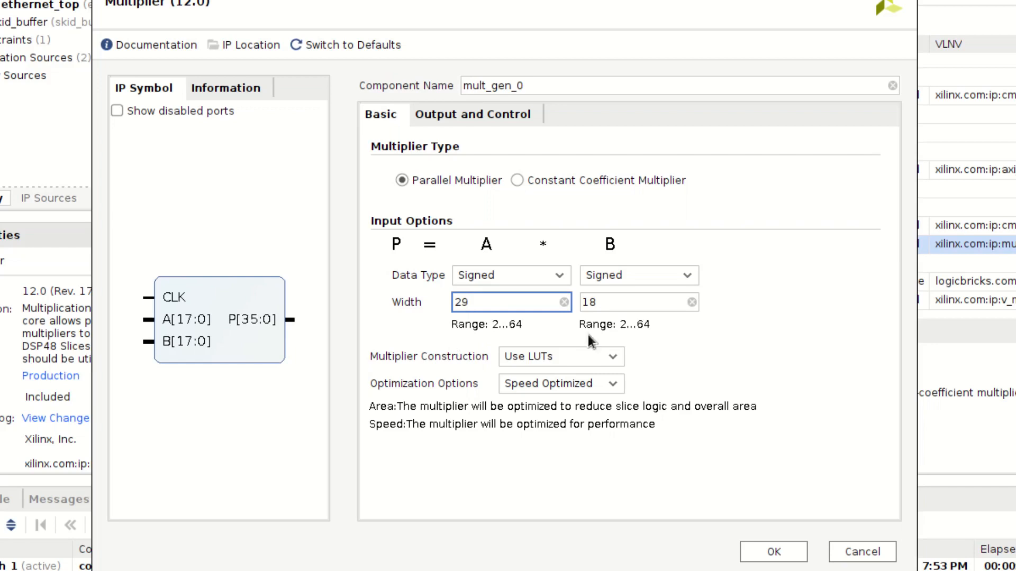
click(656, 275)
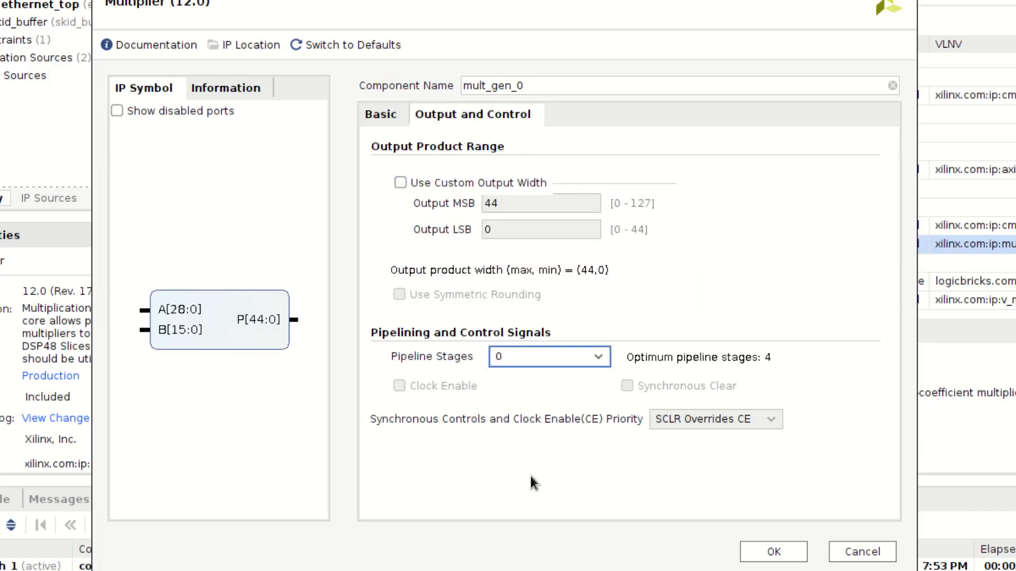
mouse_move(444, 360)
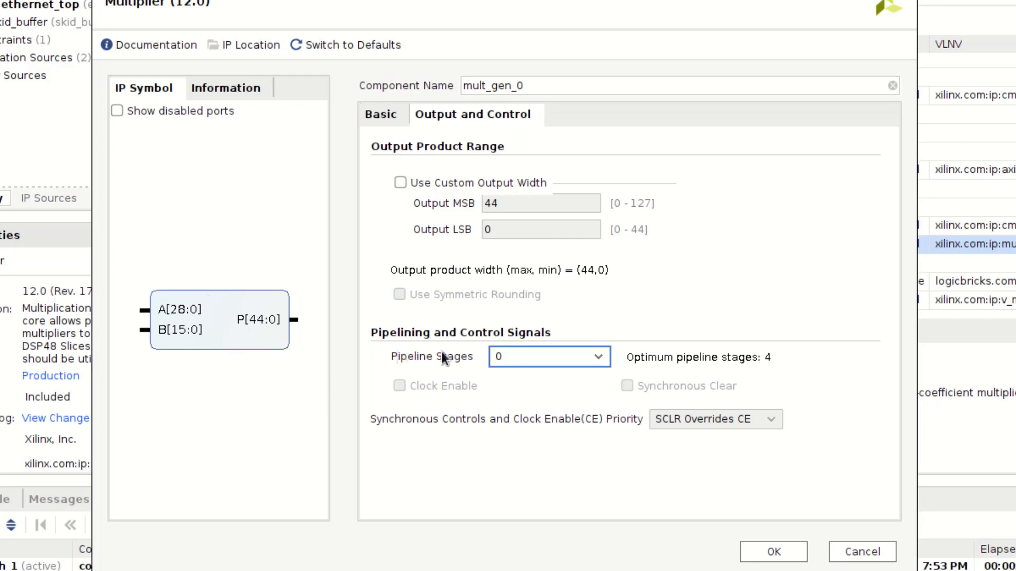
mouse_move(464, 507)
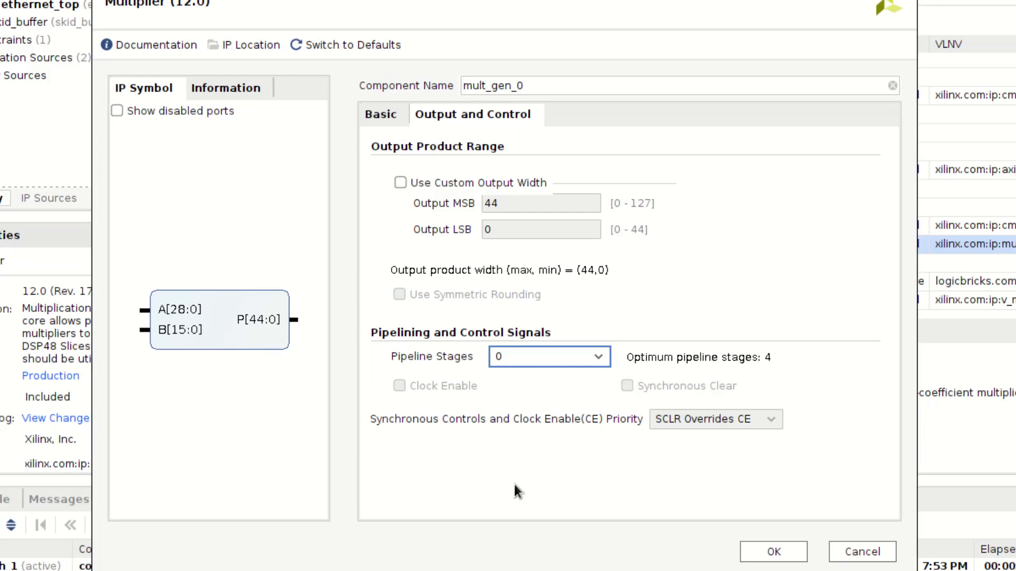
mouse_move(441, 473)
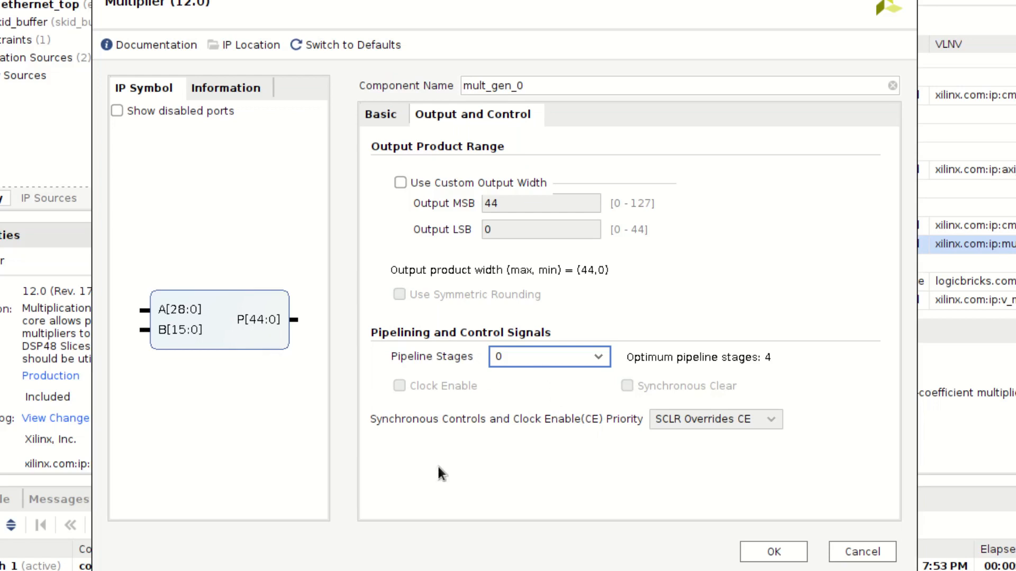
mouse_move(575, 419)
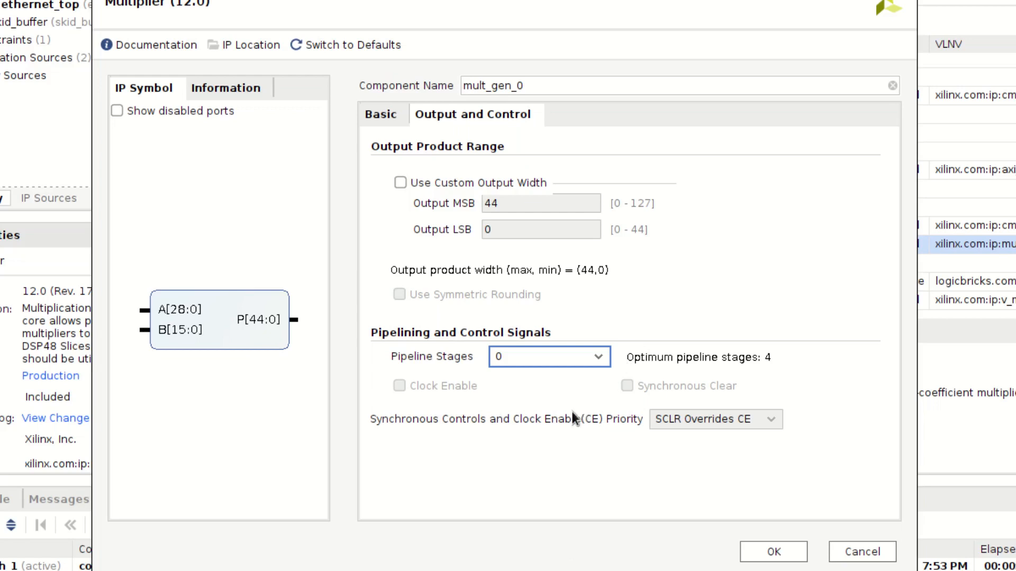
mouse_move(566, 459)
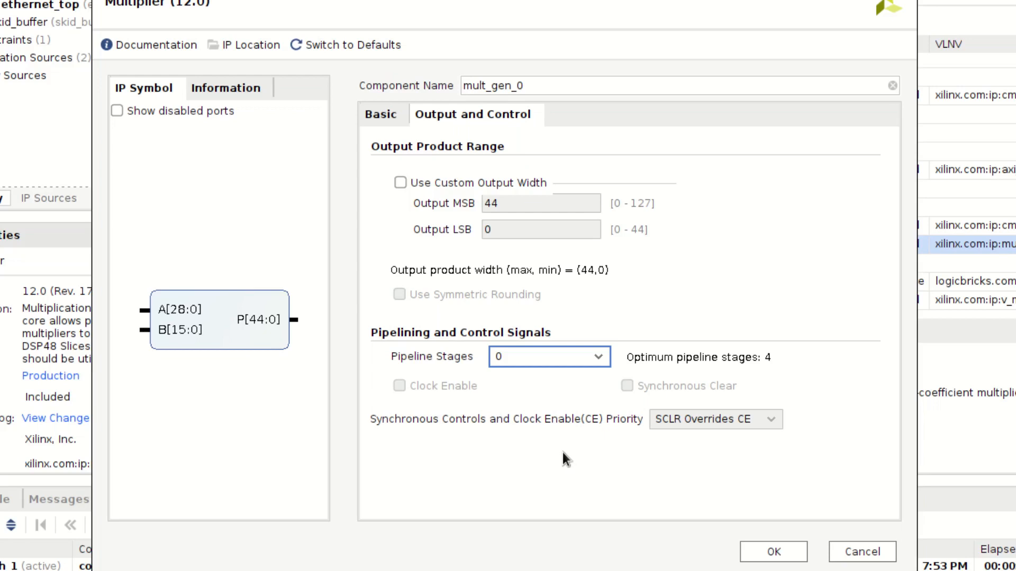
mouse_move(544, 420)
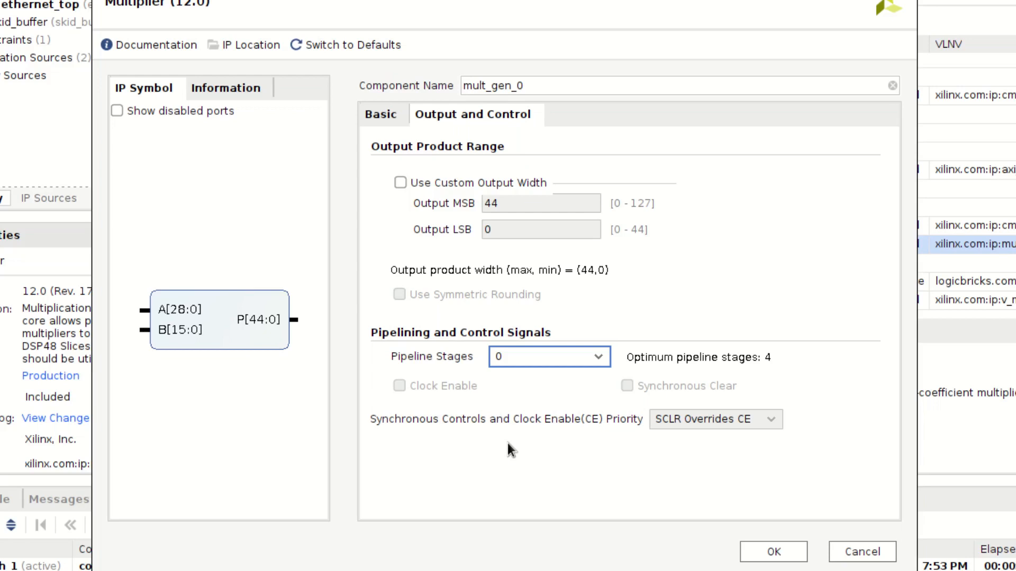
mouse_move(242, 315)
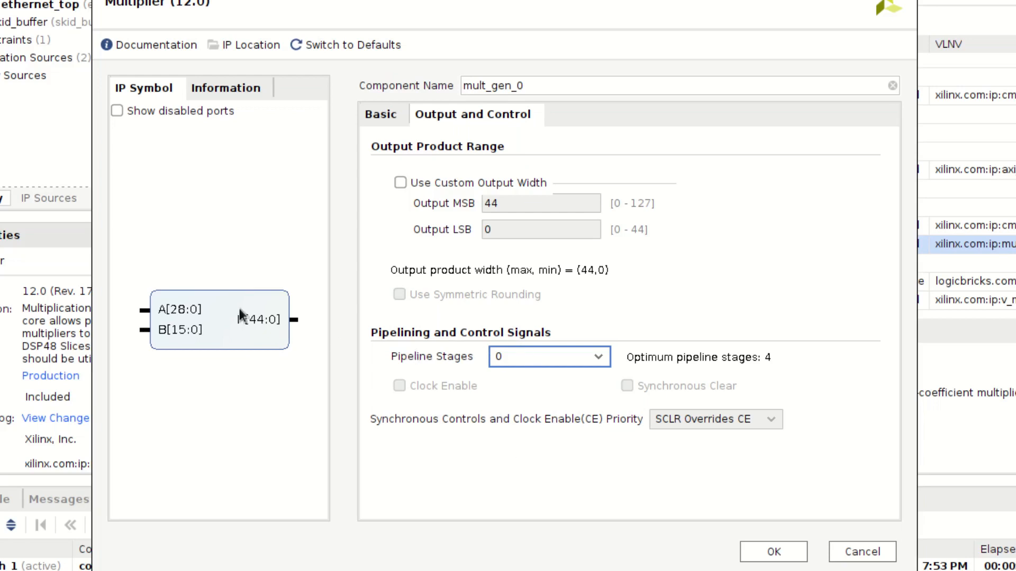
mouse_move(552, 488)
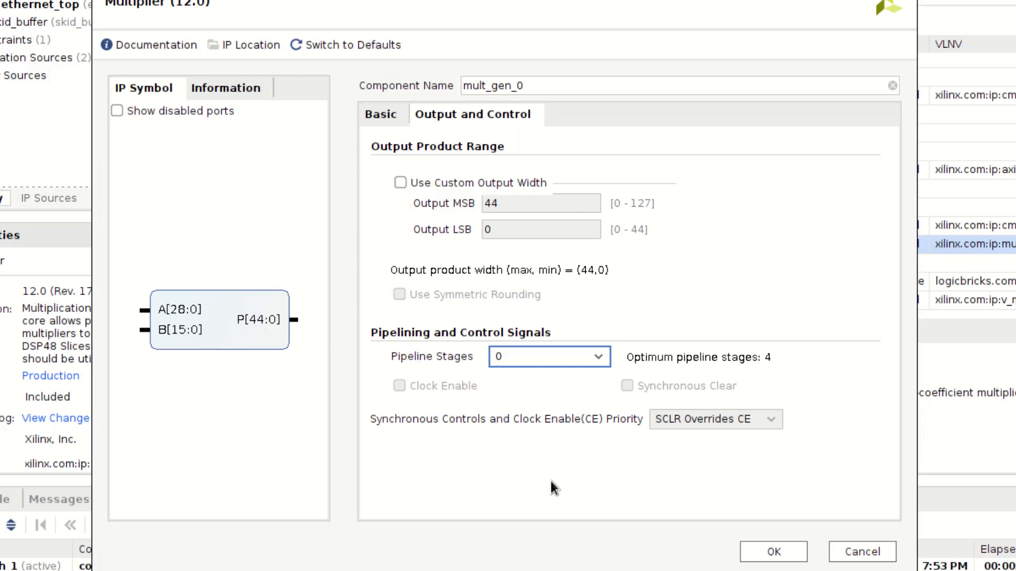
Step: Name the multiplier component window_multiplier
click(381, 115)
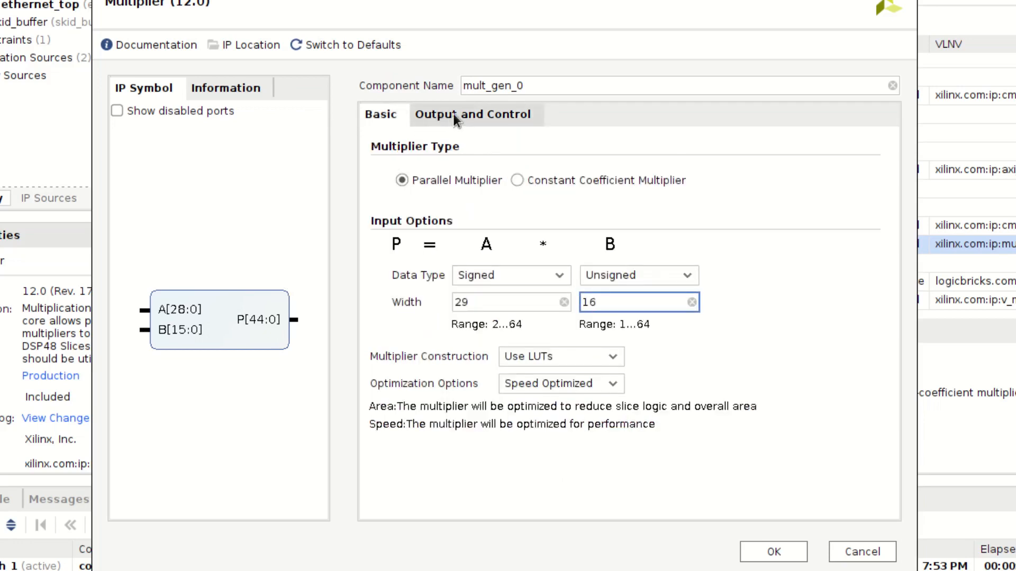
mouse_move(473, 115)
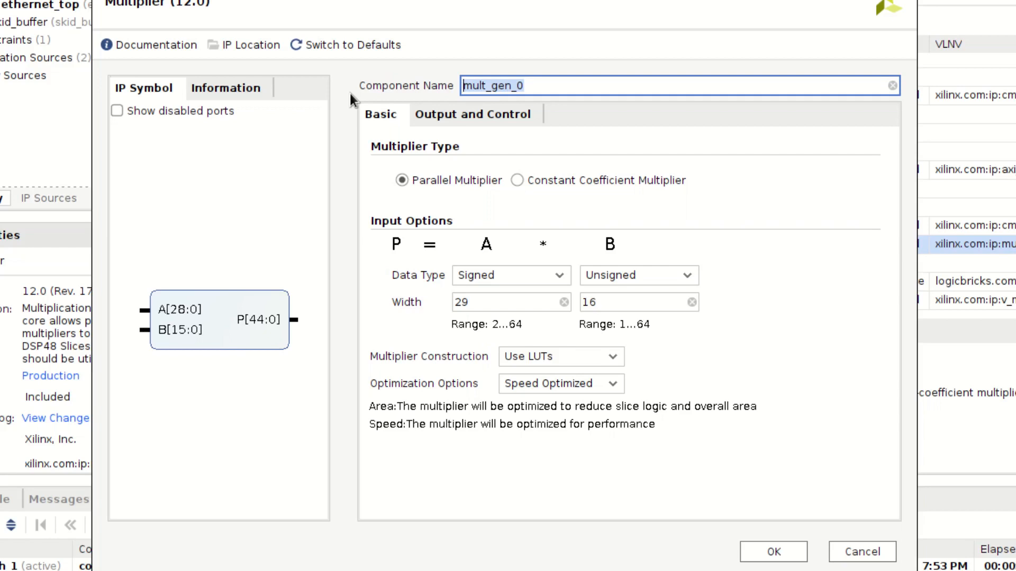
text(window_mul)
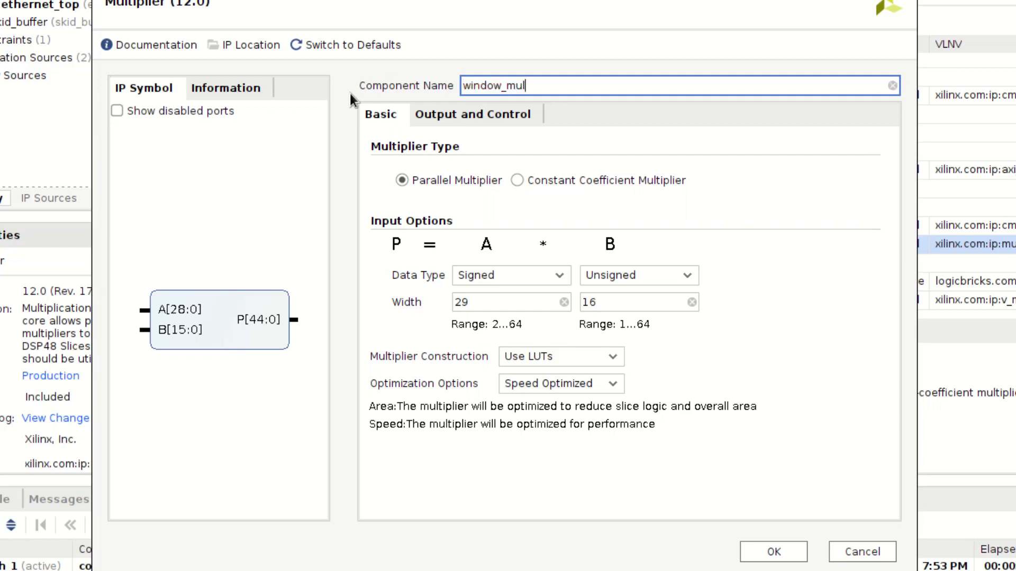
text(tiplier)
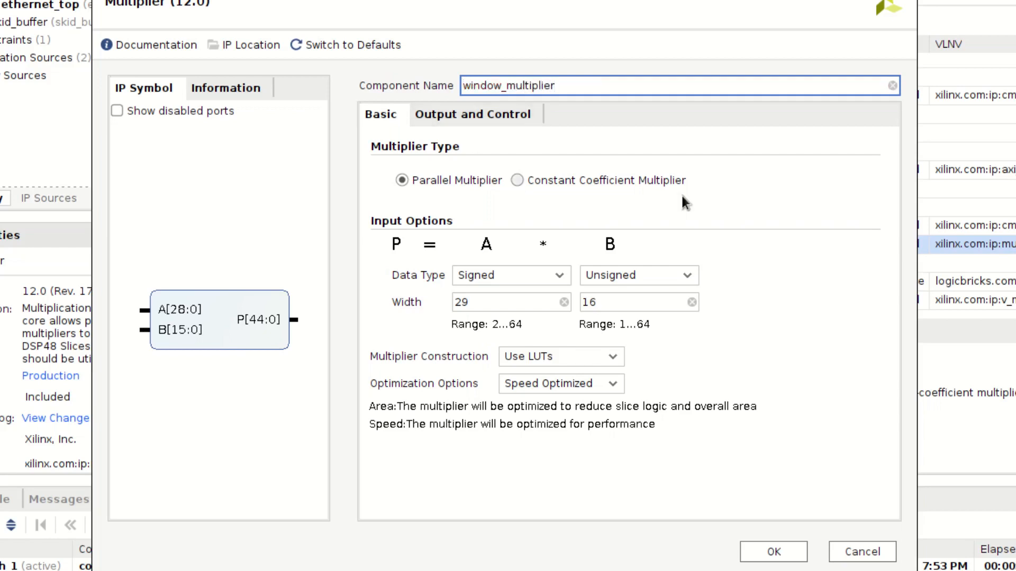
click(559, 357)
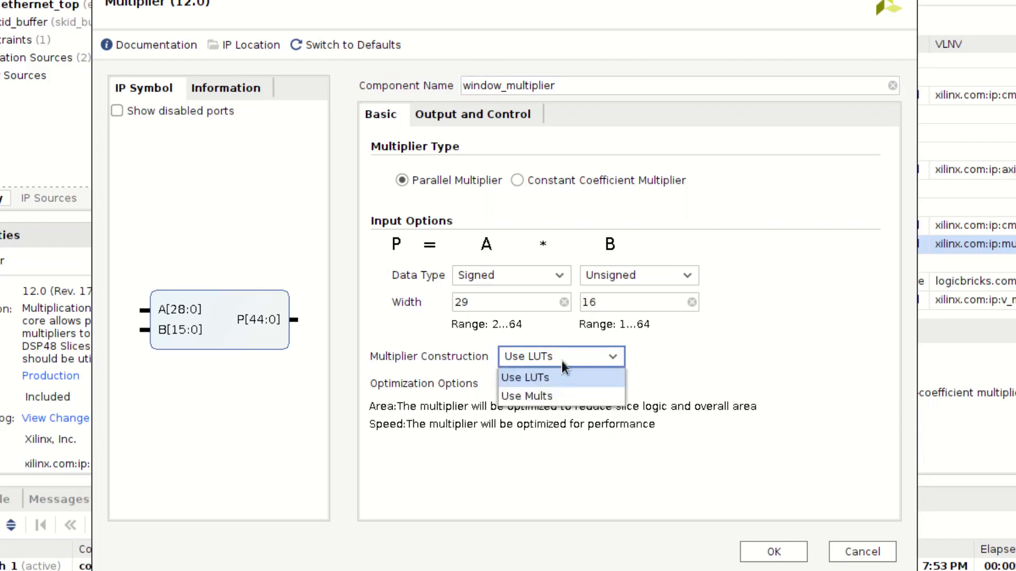
Step: Build the multiplier from DSP slices, review output settings and symbol, and accept
click(225, 88)
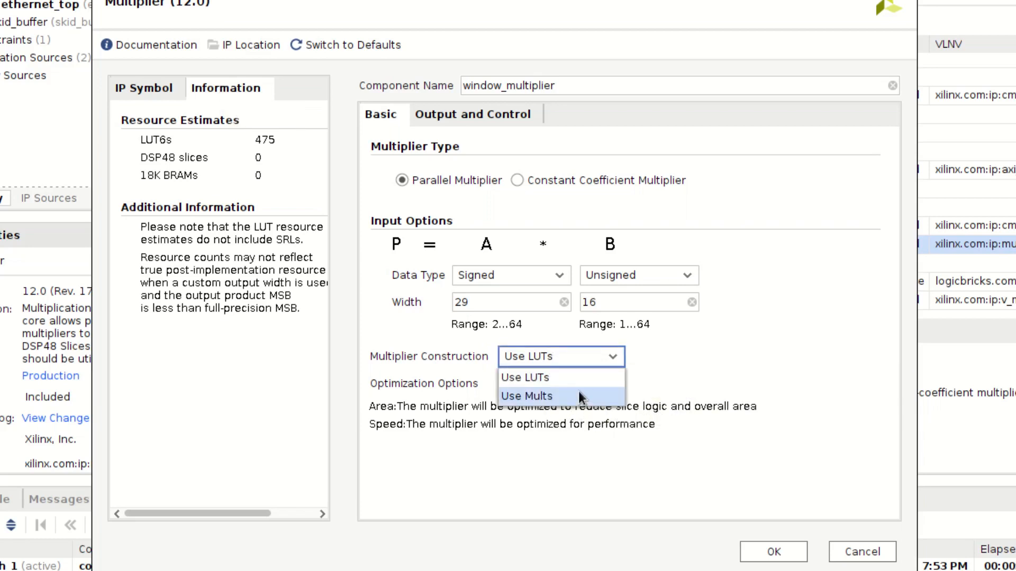
click(529, 396)
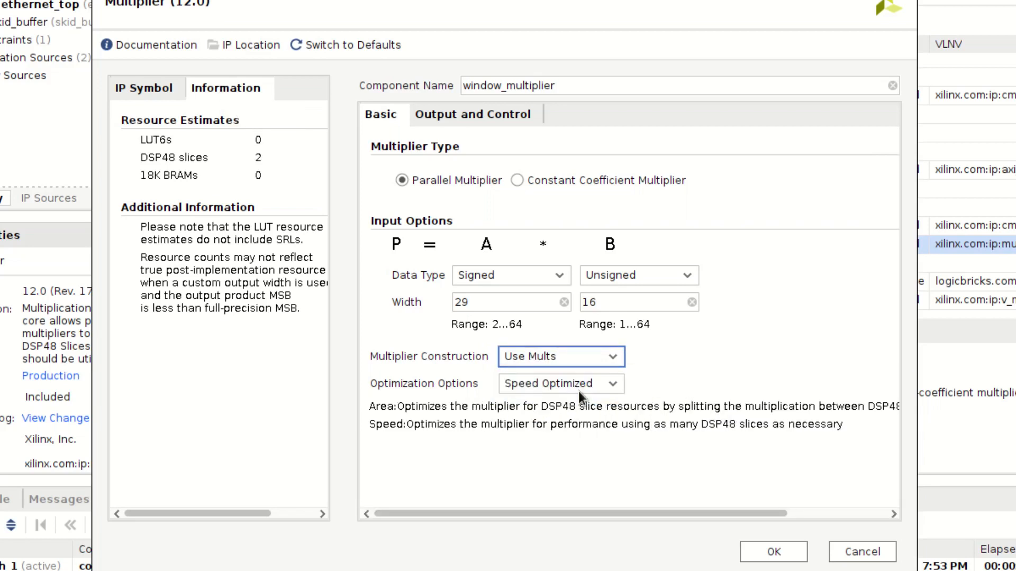
mouse_move(401, 385)
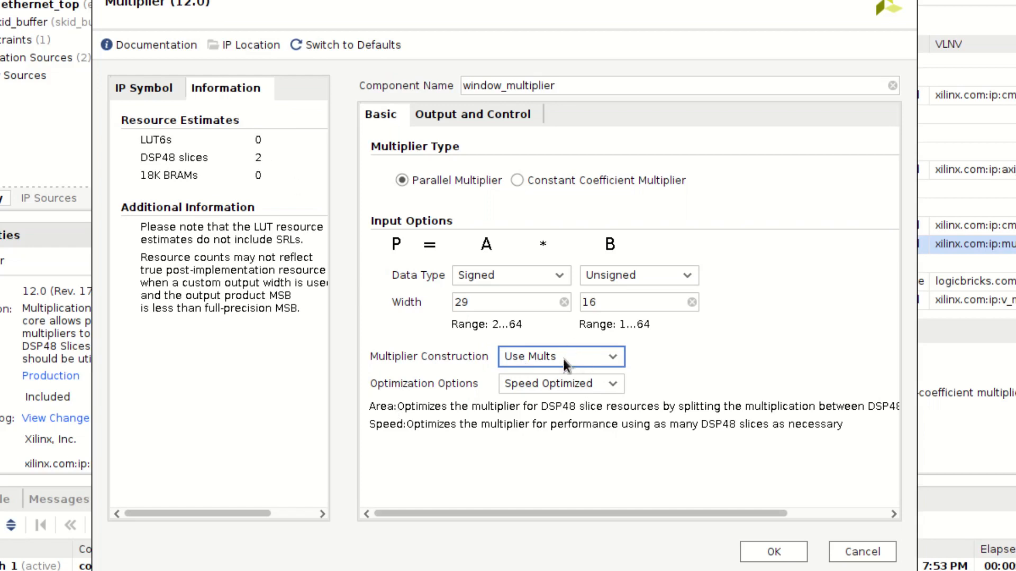
mouse_move(534, 474)
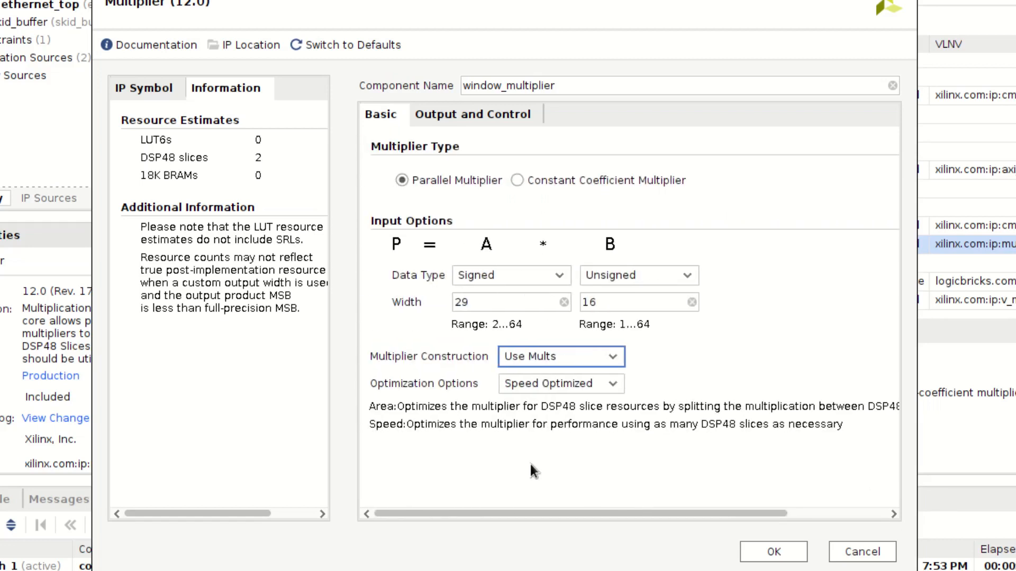
click(474, 115)
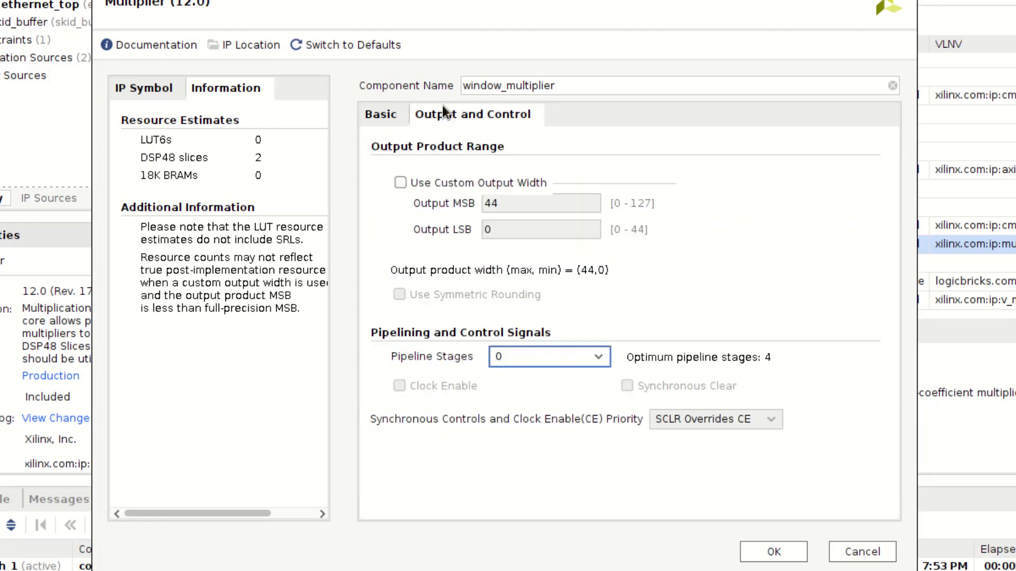
mouse_move(381, 114)
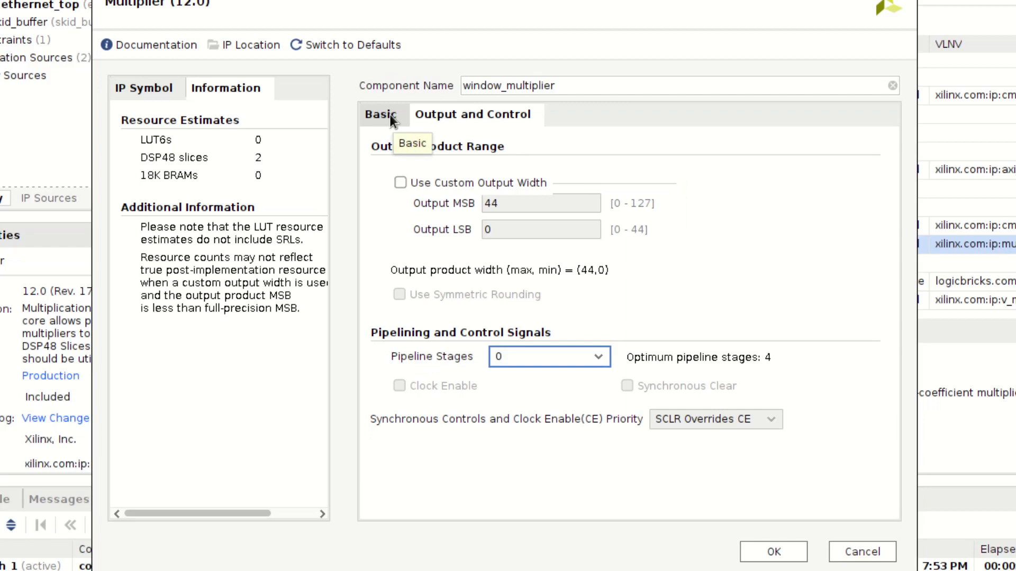
click(381, 114)
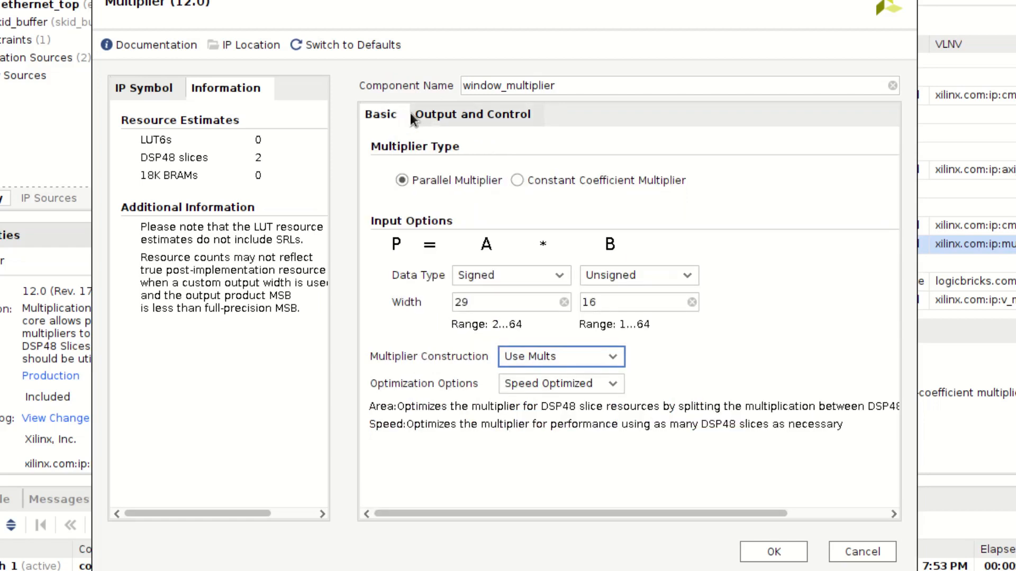
click(144, 88)
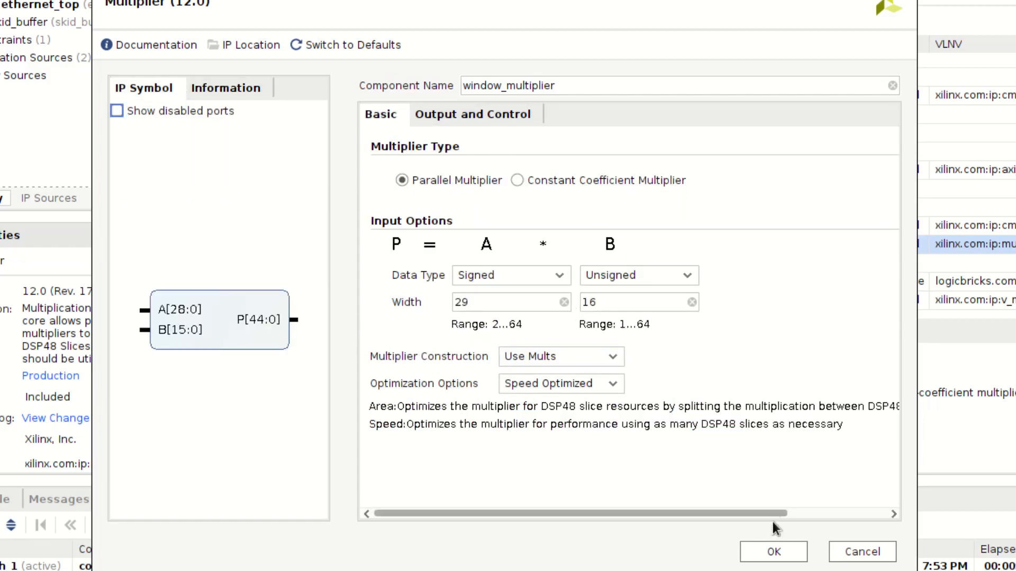
click(772, 552)
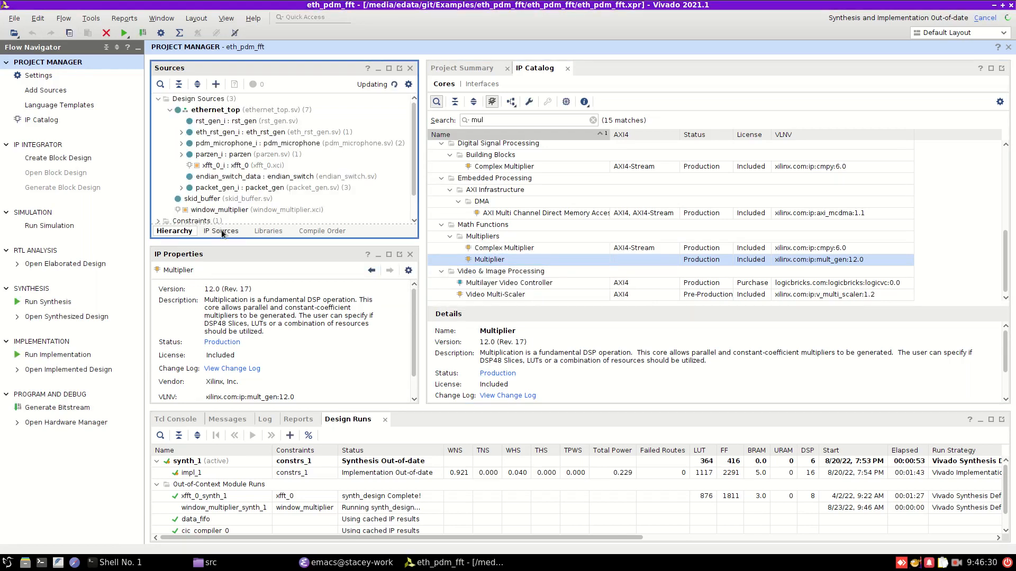
Step: List the project's IP Sources and right-click the window_multiplier core
click(222, 231)
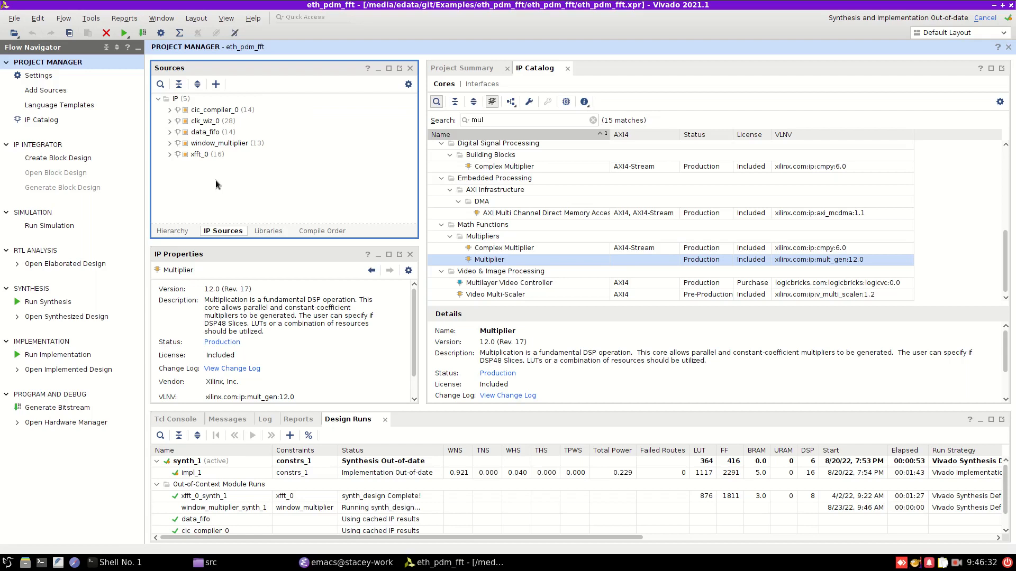
right_click(219, 142)
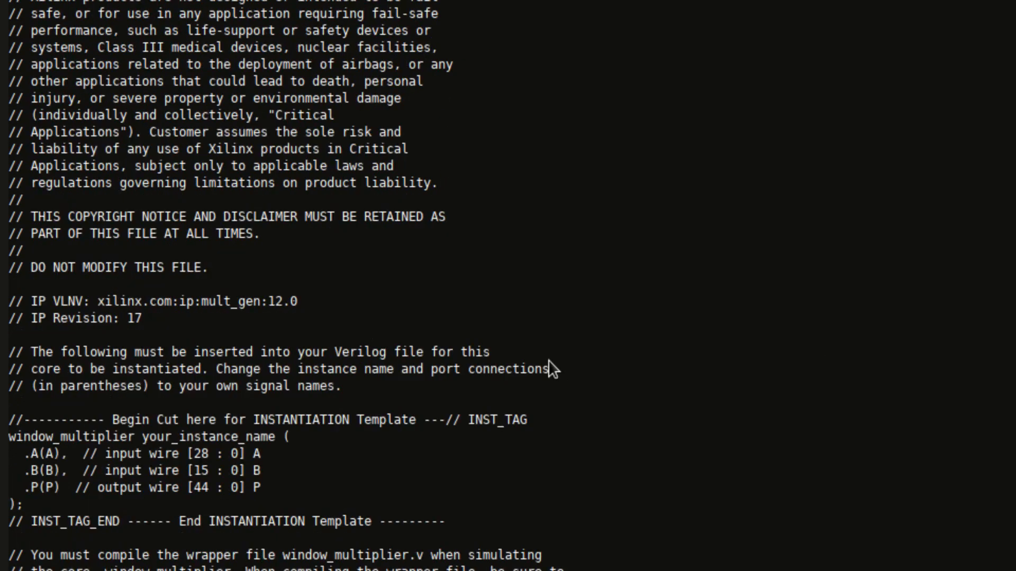
Step: Select and copy the window_multiplier instantiation template lines from the .veo file
drag(527, 419, 21, 504)
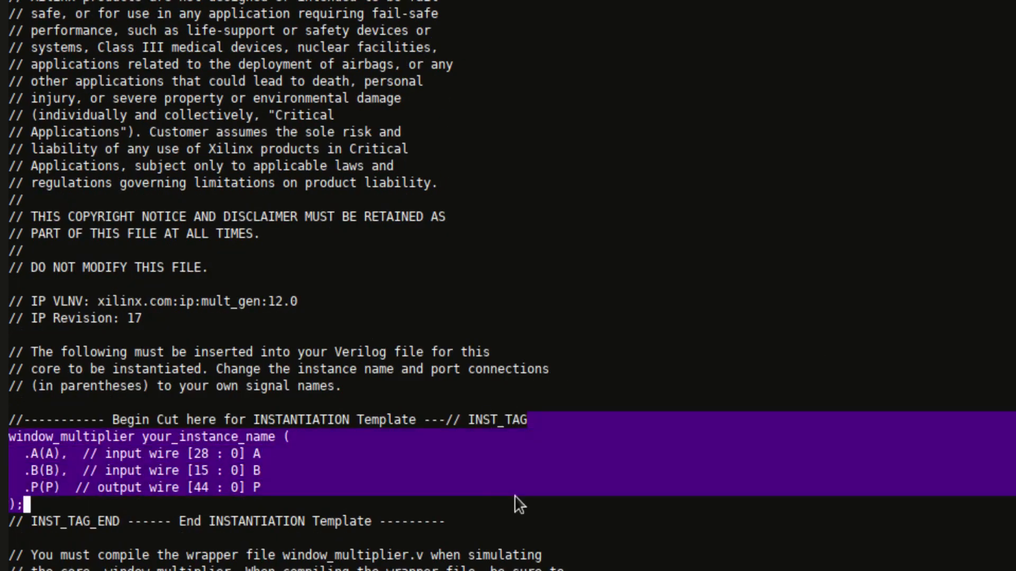
click(580, 446)
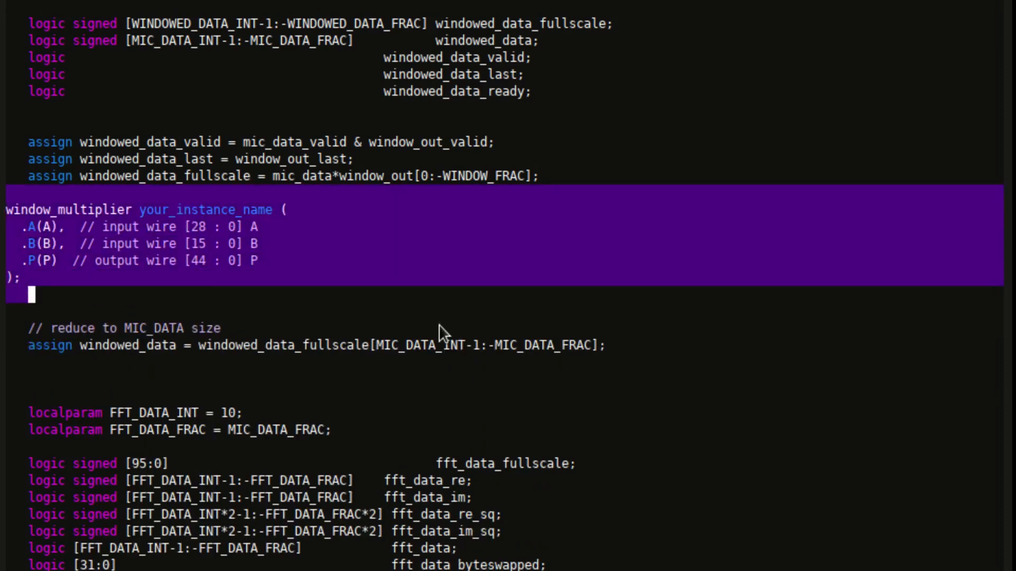
mouse_move(453, 332)
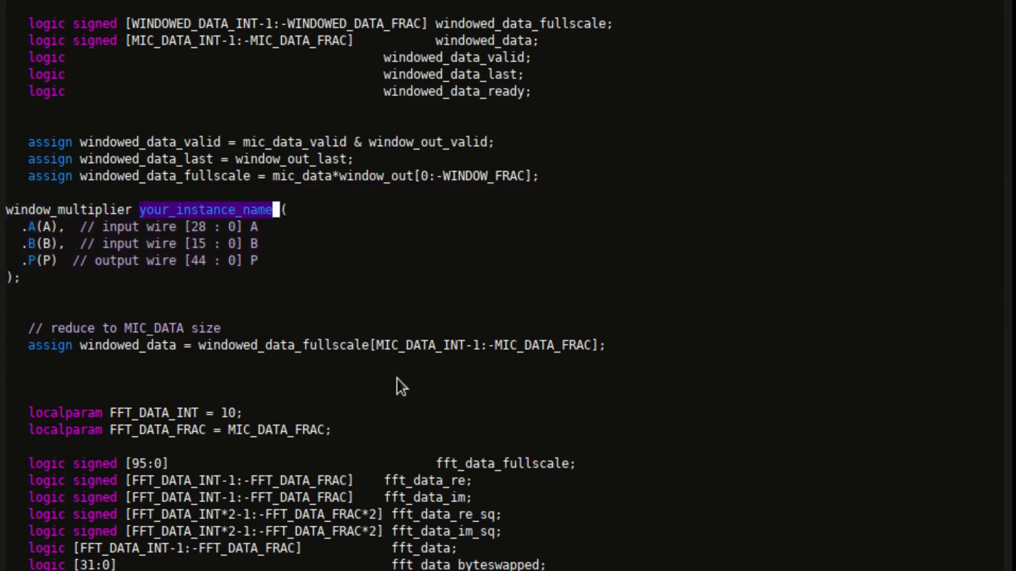
Step: Rename the pasted instance to window_multiplier_i and connect mic_data to its input
key(Delete)
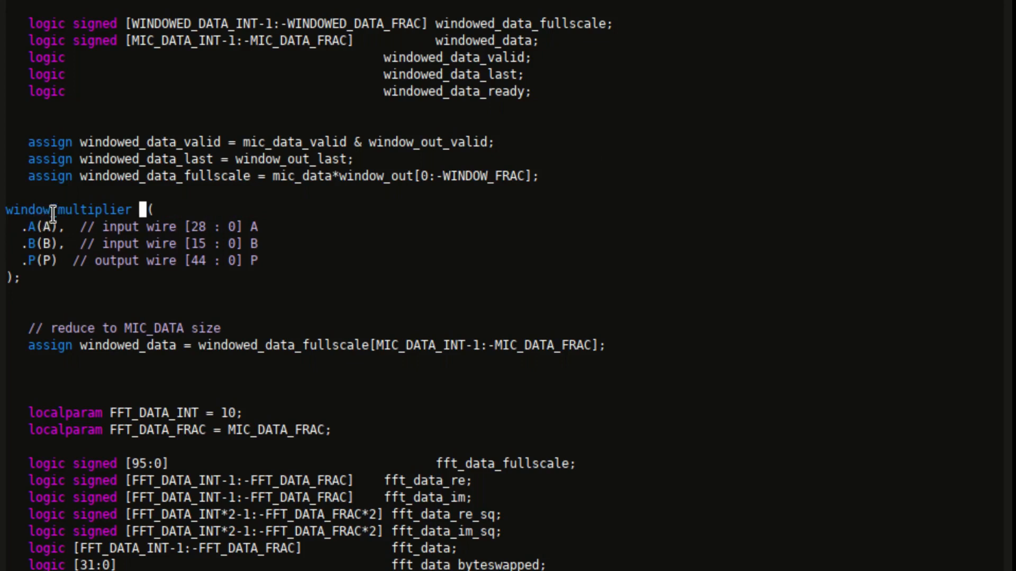
text(window_multiplier)
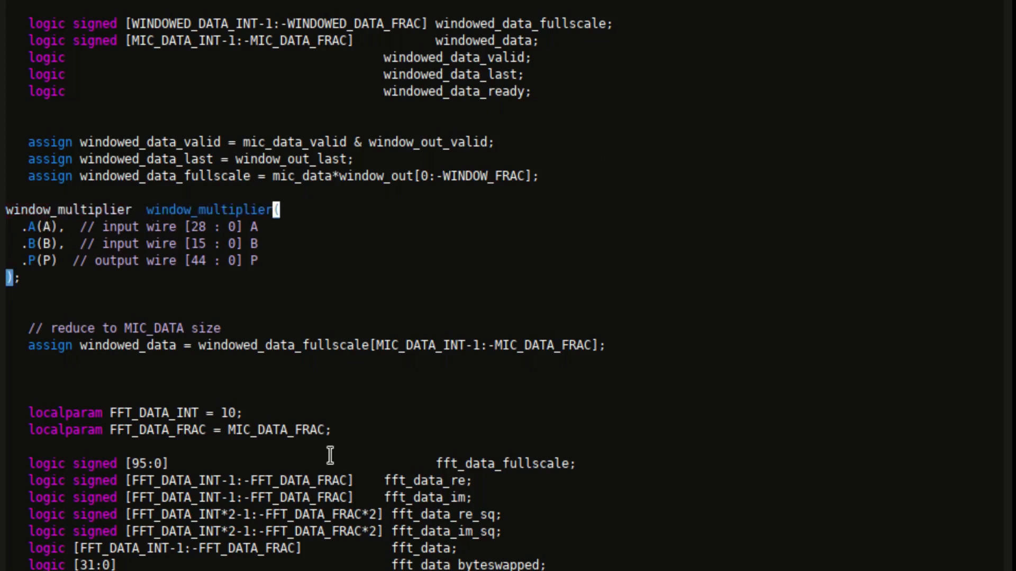
text(_1)
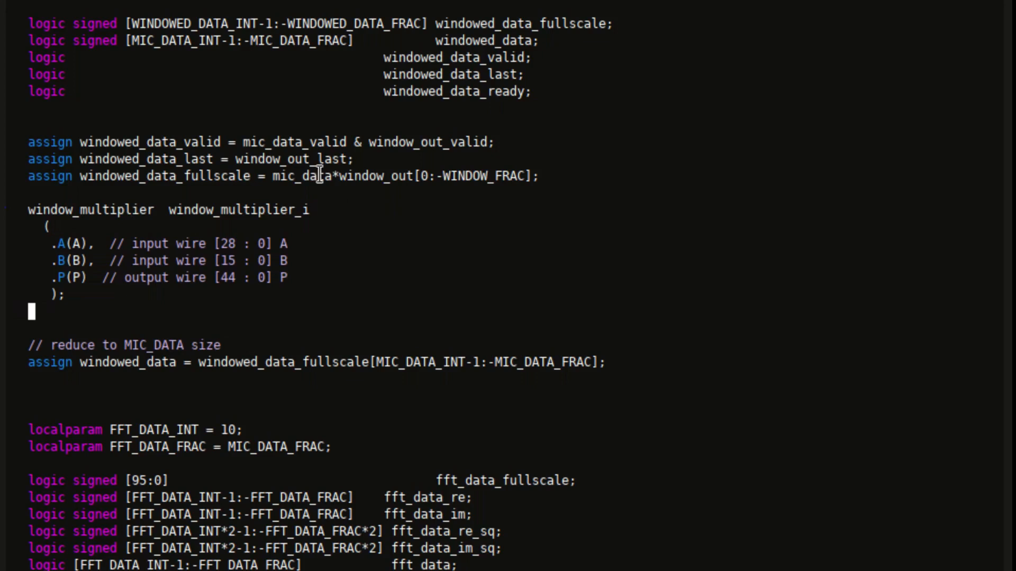
double_click(303, 176)
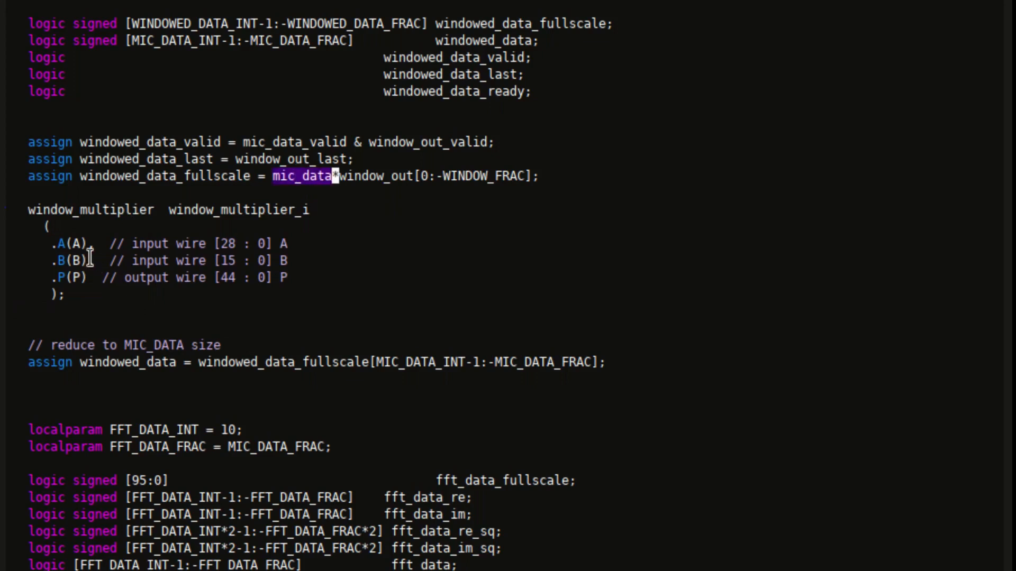
text(mic_data)
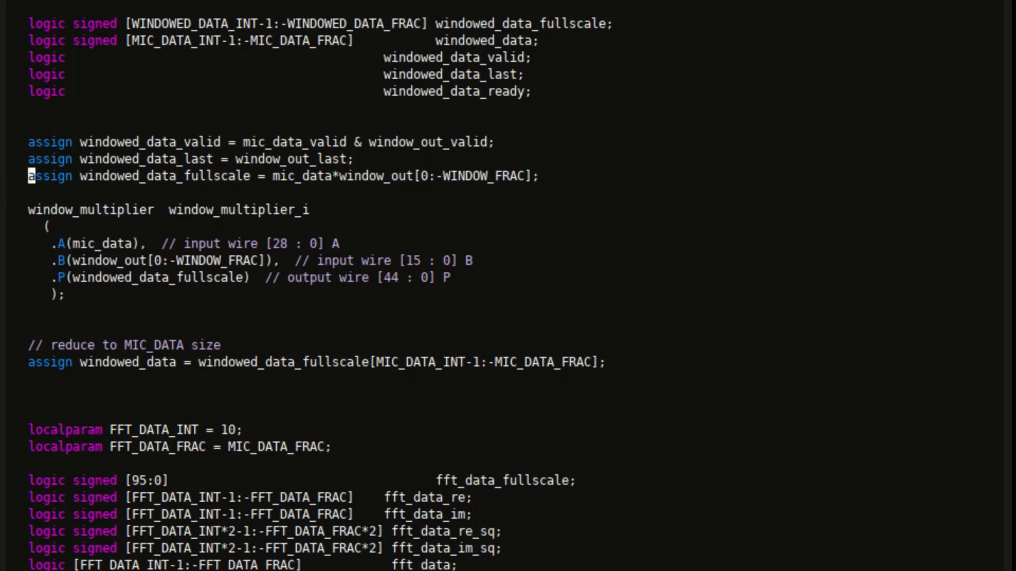
Step: Comment out the windowed_data_fullscale multiply assignment with // and inspect window_out
text(//)
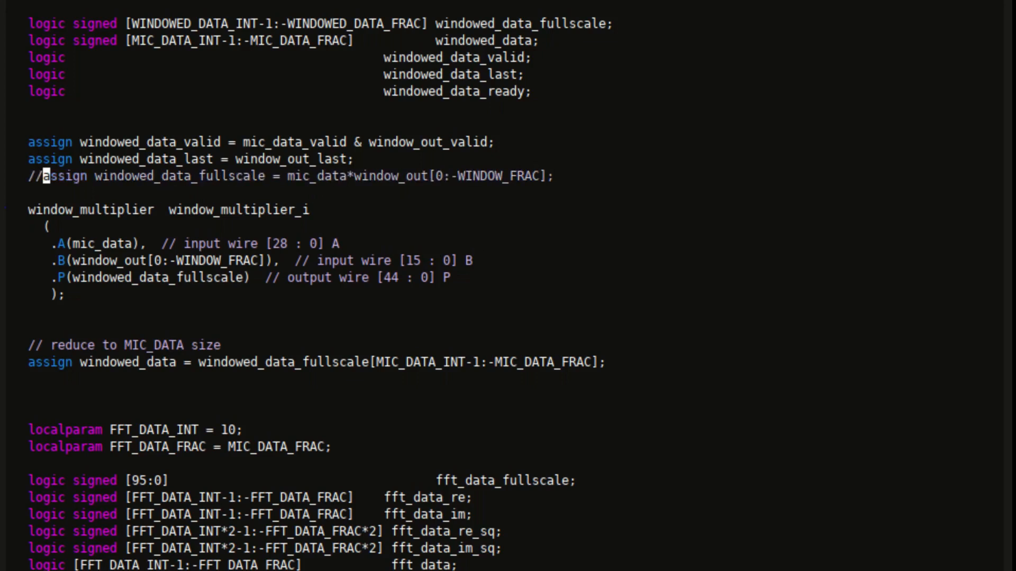
mouse_move(649, 235)
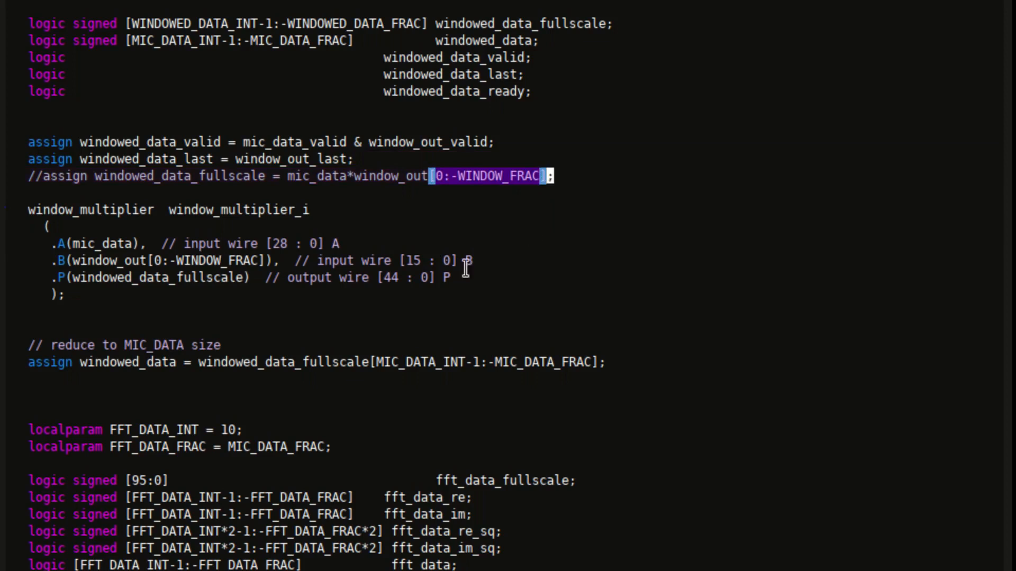
click(382, 175)
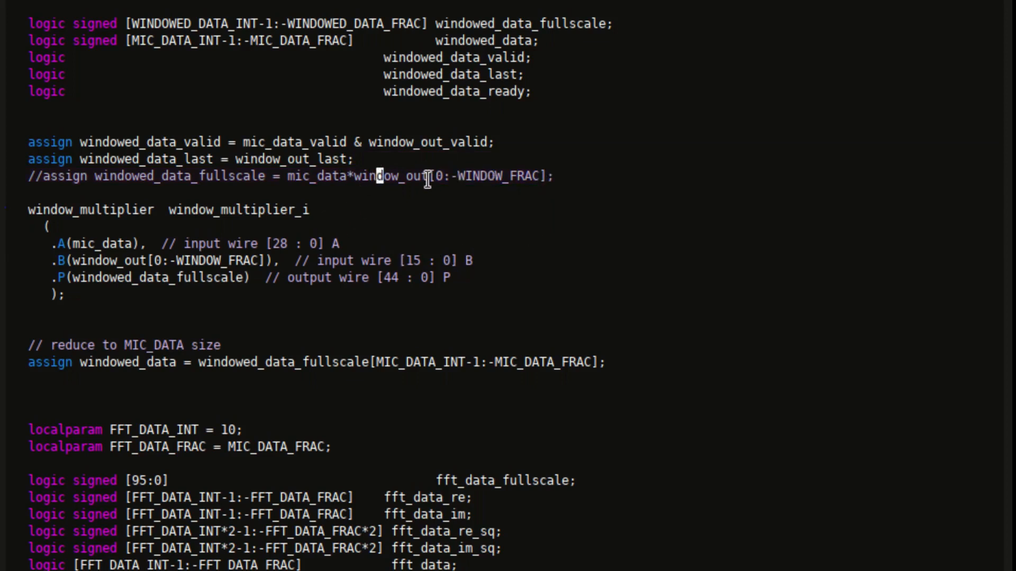
double_click(393, 175)
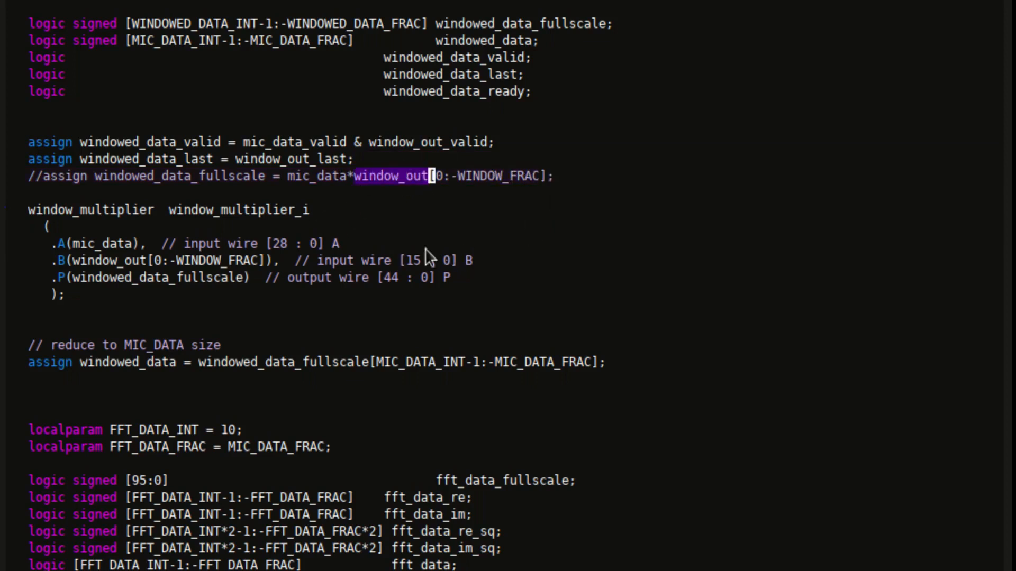